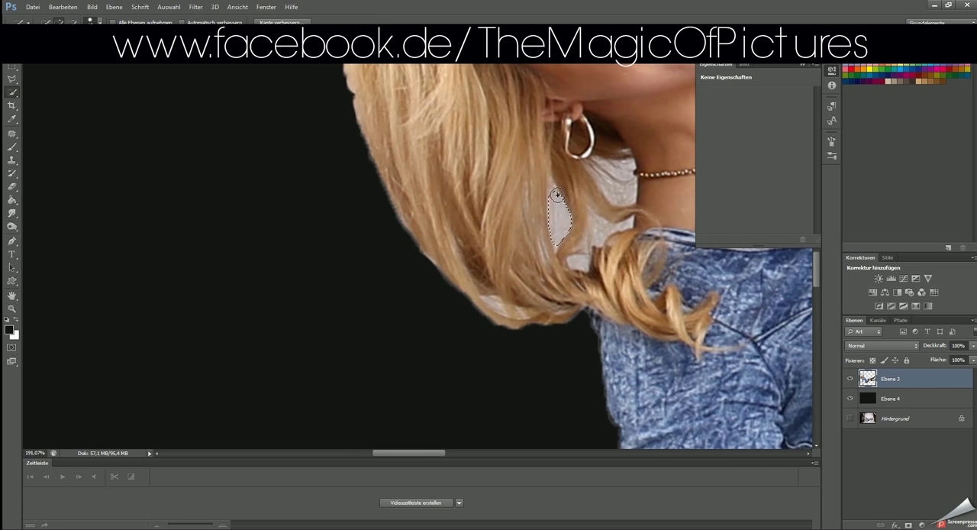
Step: Start tracing a selection along the edge of the woman's finger
click(603, 172)
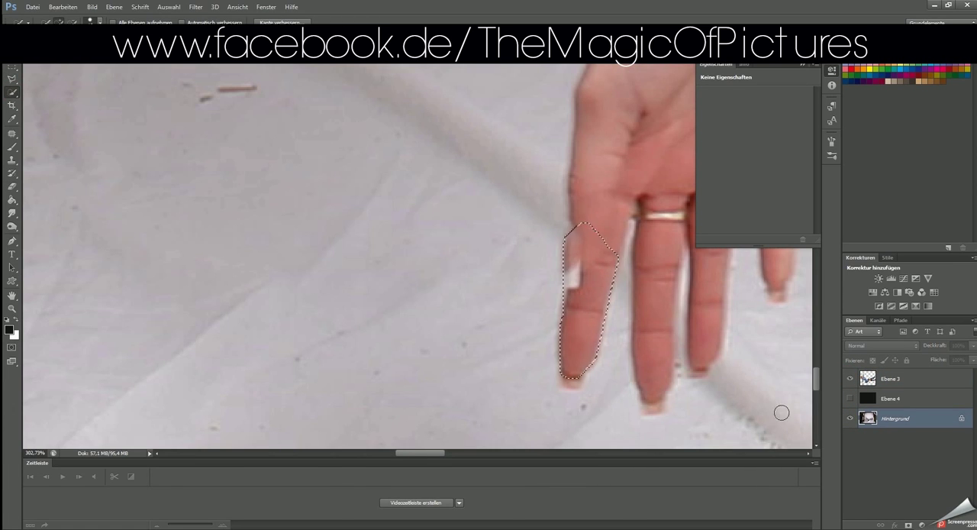
Step: Close the hand selection and lift it onto its own layer over the dark backdrop
click(848, 437)
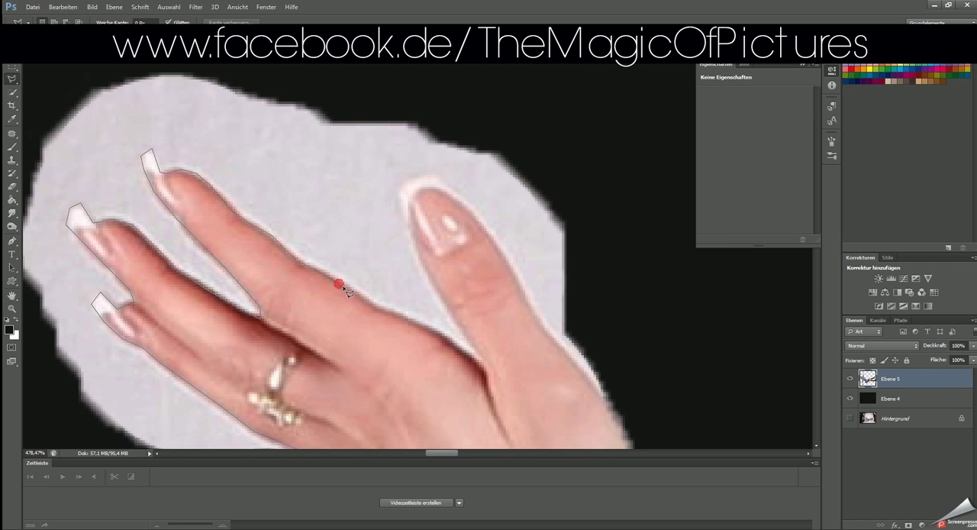
Step: Position the cut-out woman beneath the red balloons over the sunset background
drag(339, 284, 669, 418)
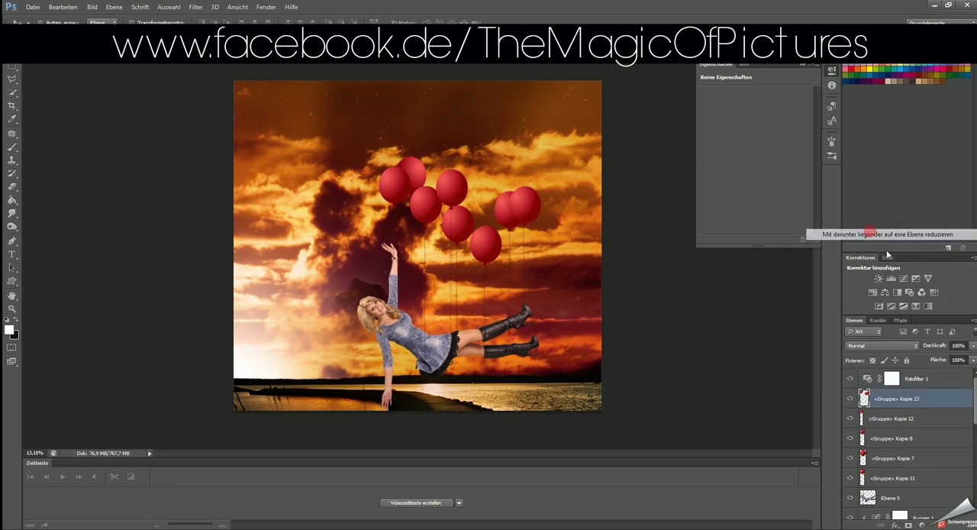
Step: Select the woman's layer group and add a Curves adjustment layer above it
click(907, 397)
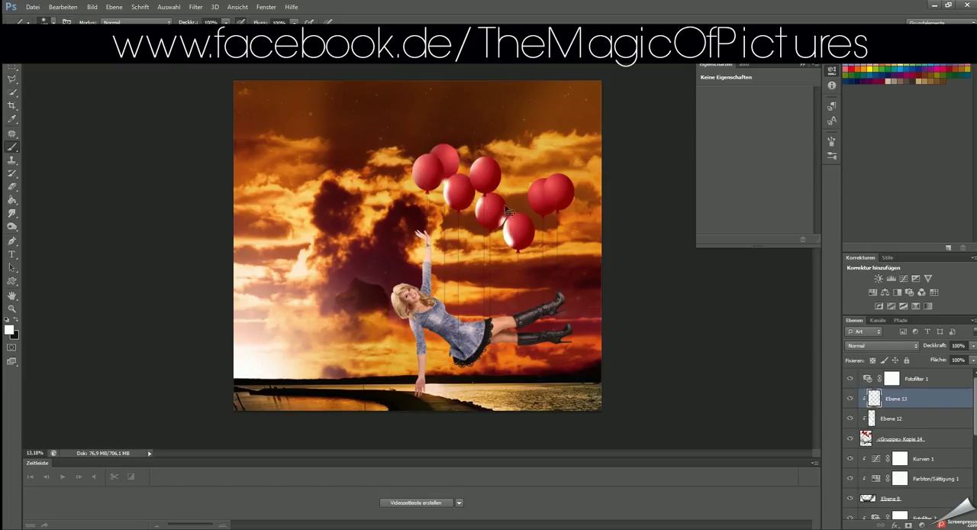
click(901, 437)
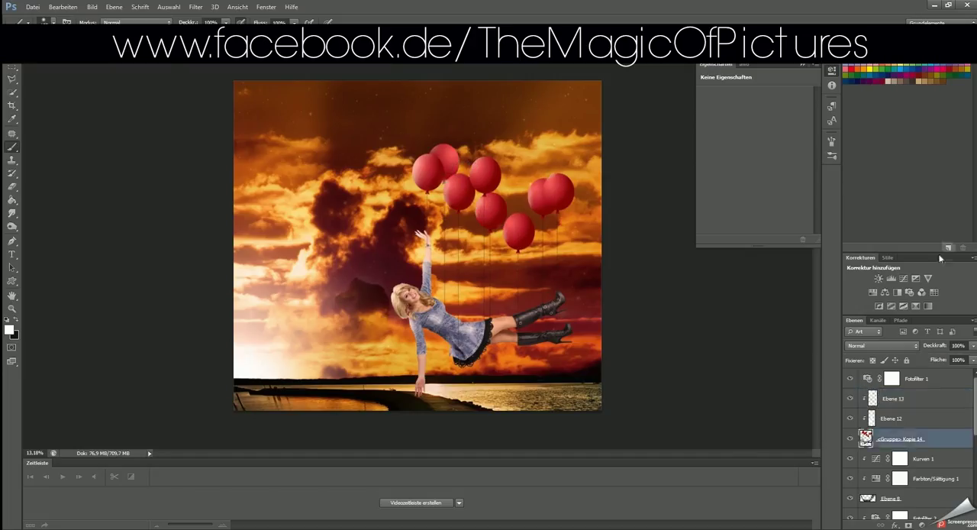
click(879, 278)
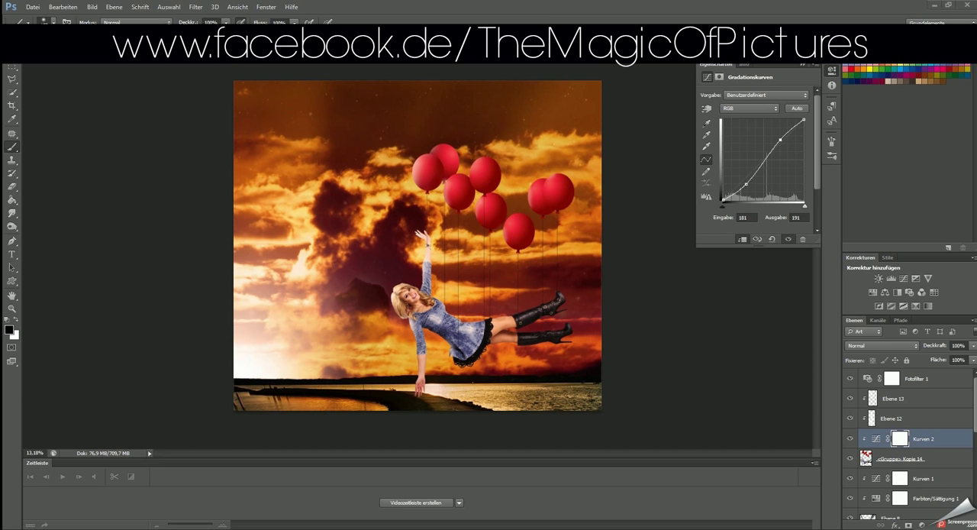